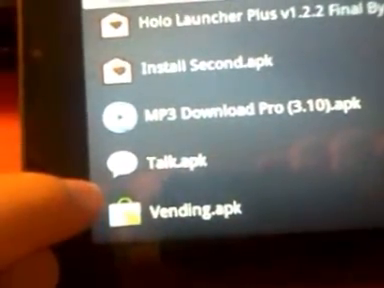
{"action": "scroll", "scroll_direction": "down", "scroll_amount": 3}
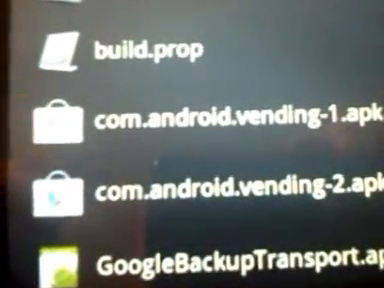